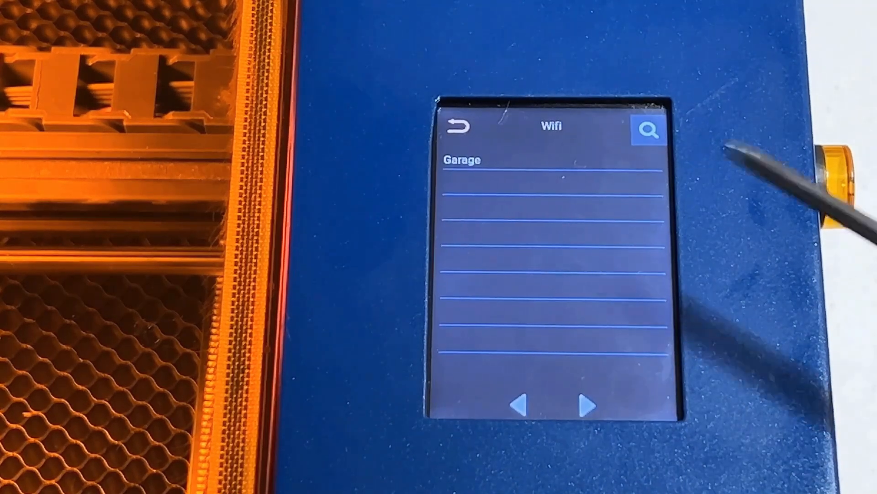
Join the engraver to the Garage network from the Wifi scan list
left_click(461, 160)
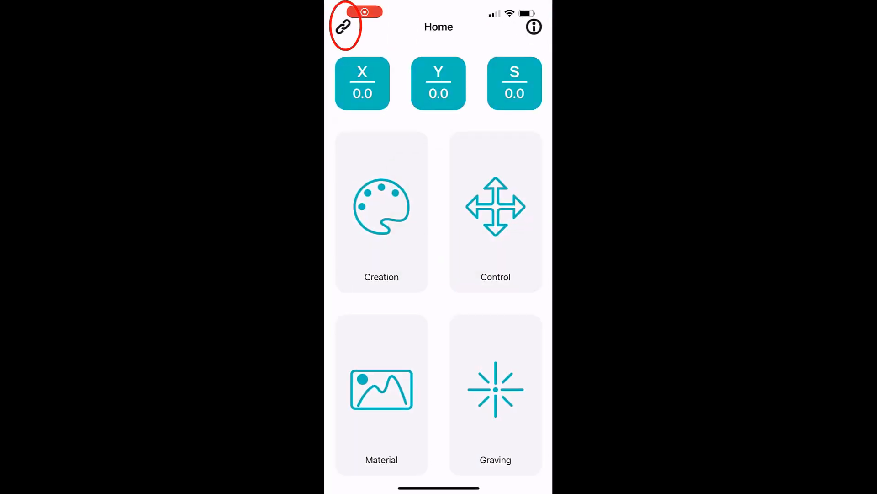
Connect the app to the laser at 192.168.1.76 and show the Material gallery of line drawings
left_click(342, 27)
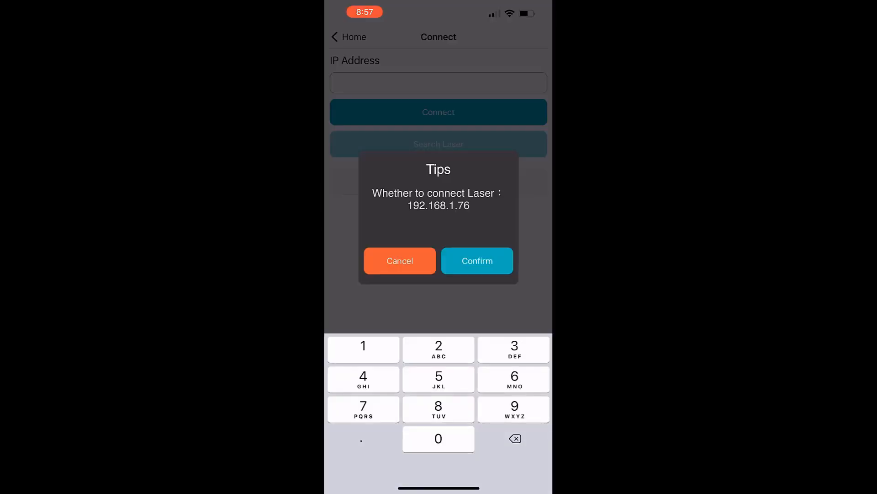
left_click(477, 260)
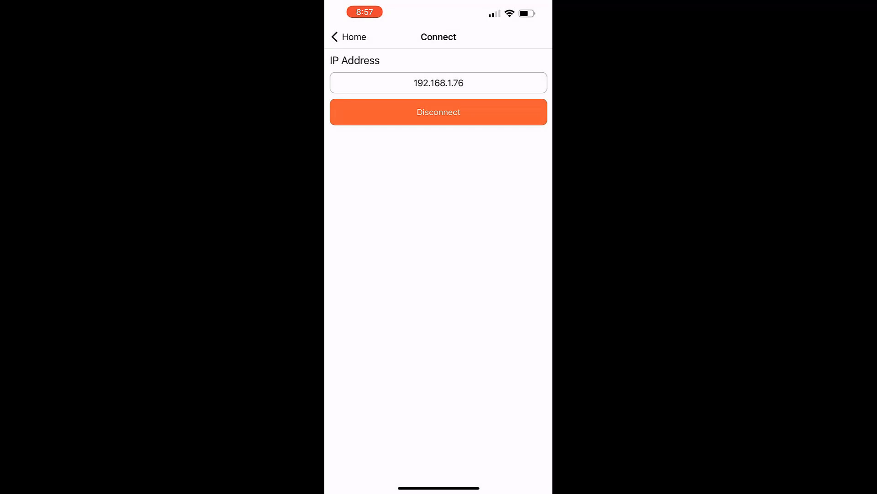
left_click(438, 112)
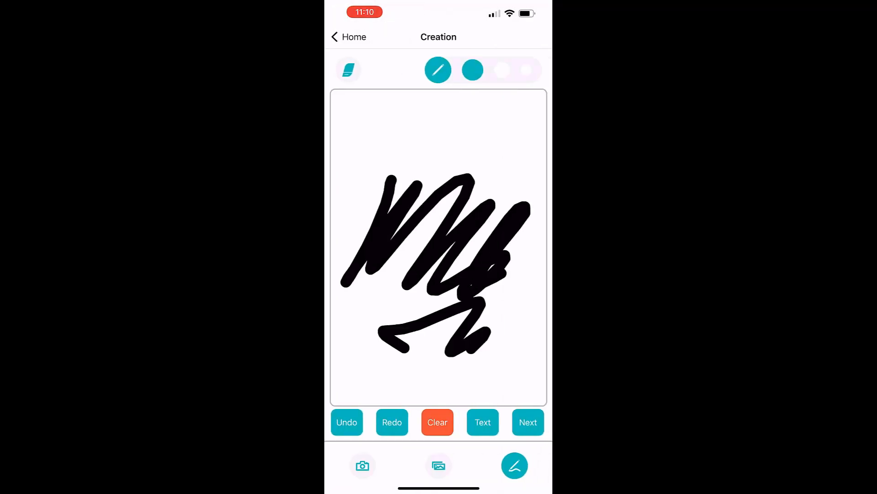
left_click(528, 423)
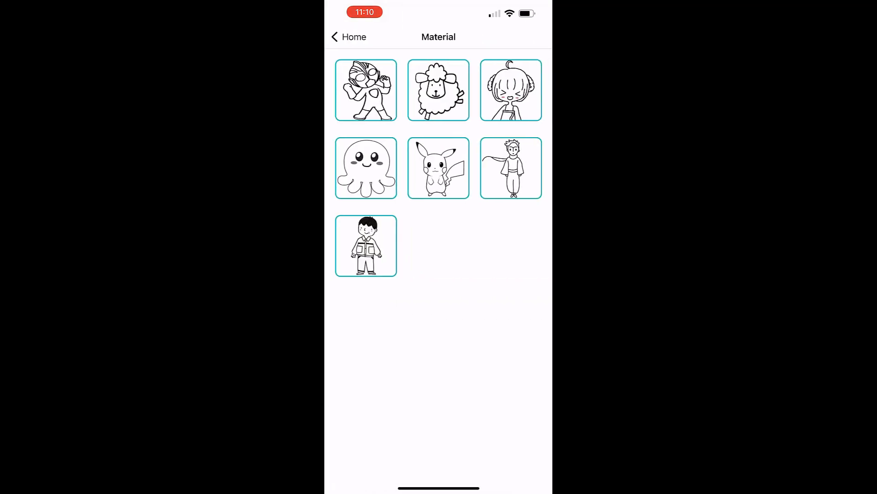
left_click(438, 90)
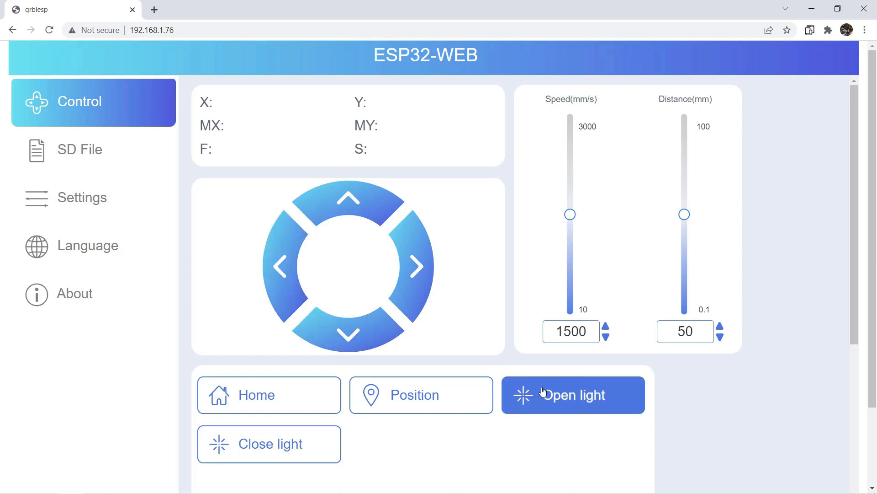
Review the GRBL settings, then list the SD card files, select TS3-TEST.nc and reload the list
left_click(81, 198)
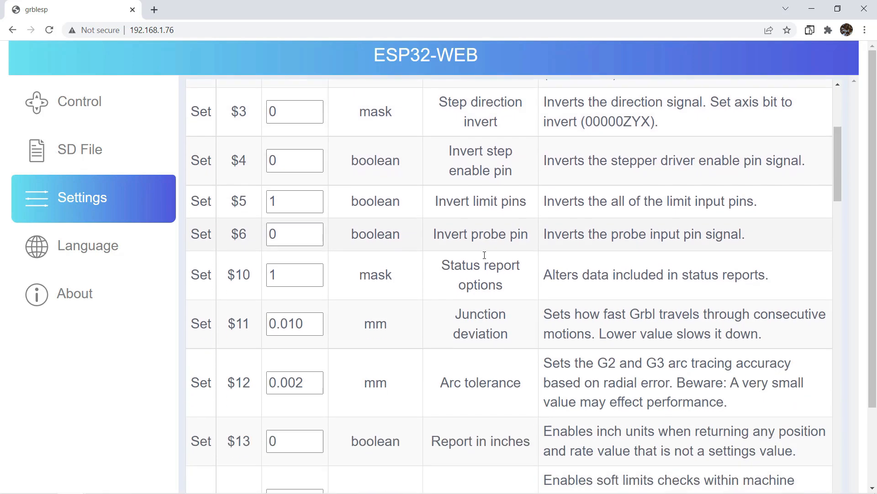
left_click(80, 149)
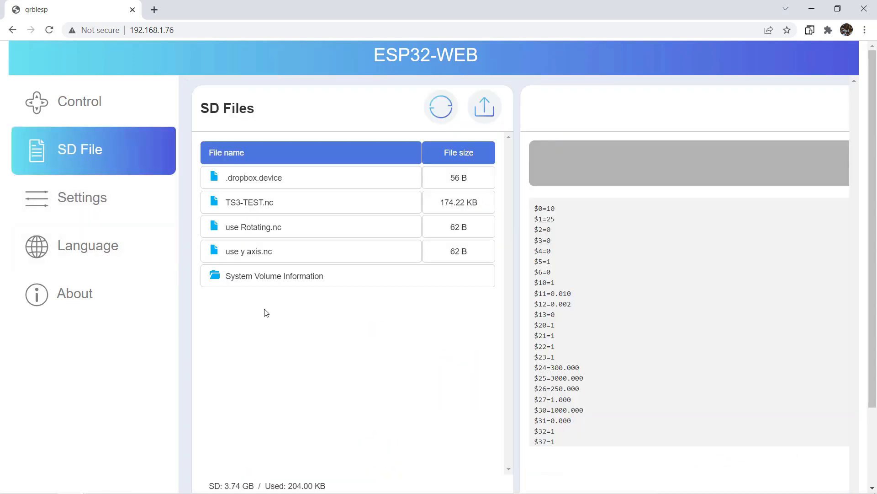
left_click(296, 202)
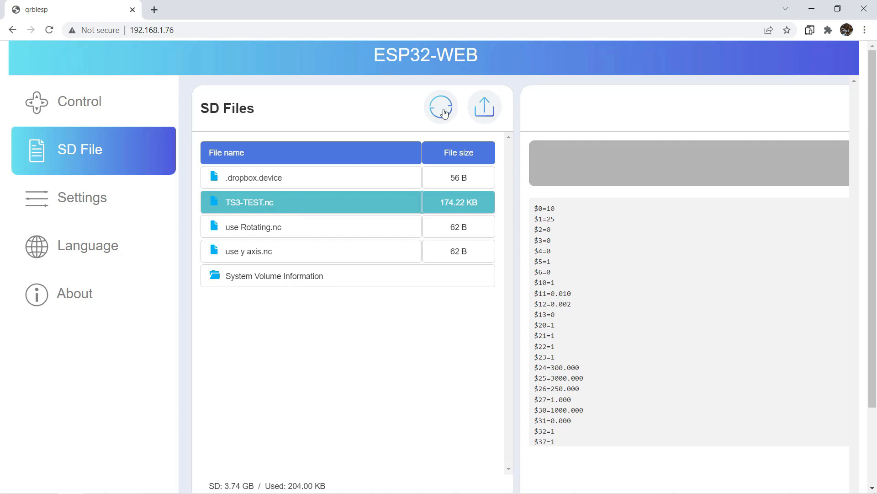
left_click(441, 107)
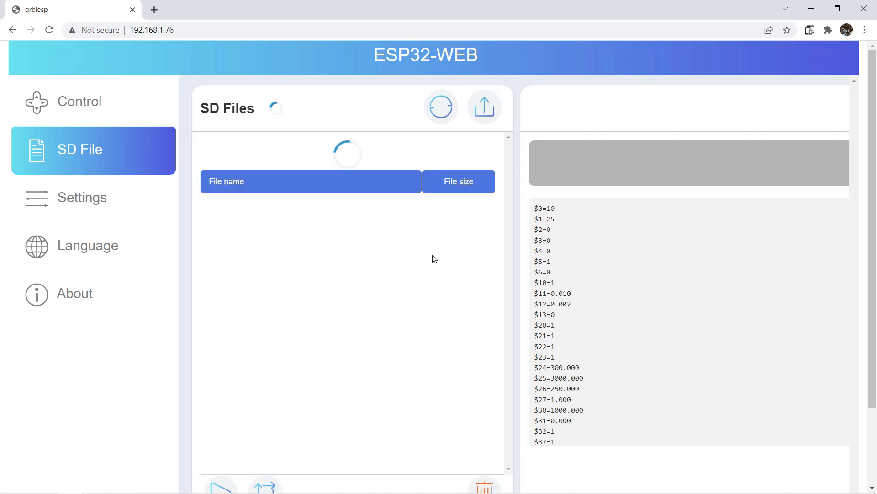